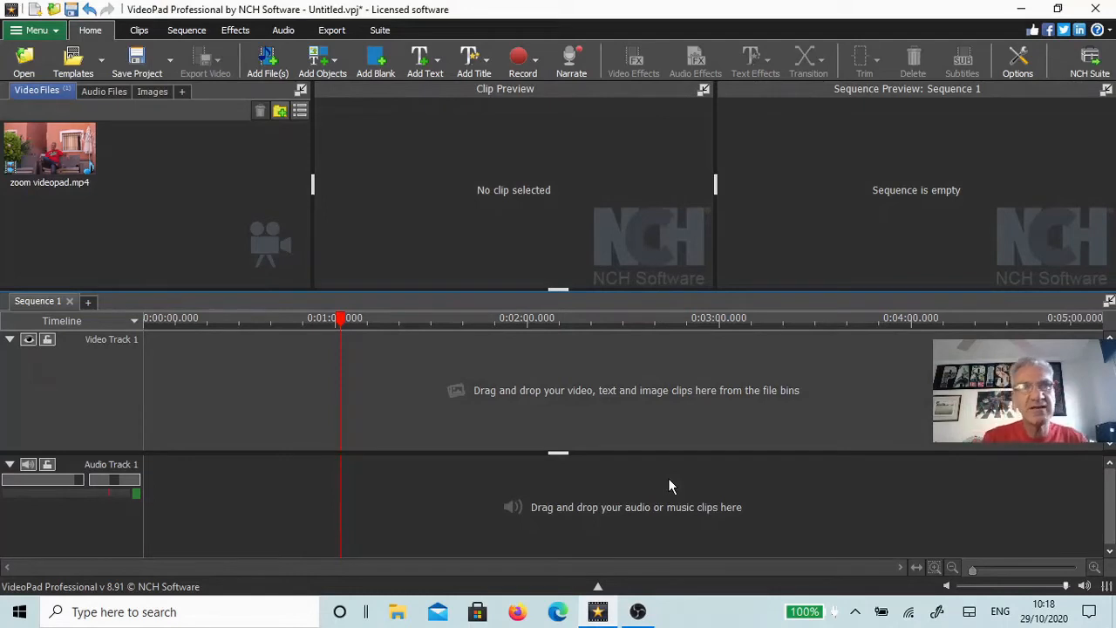
pyautogui.moveTo(670, 407)
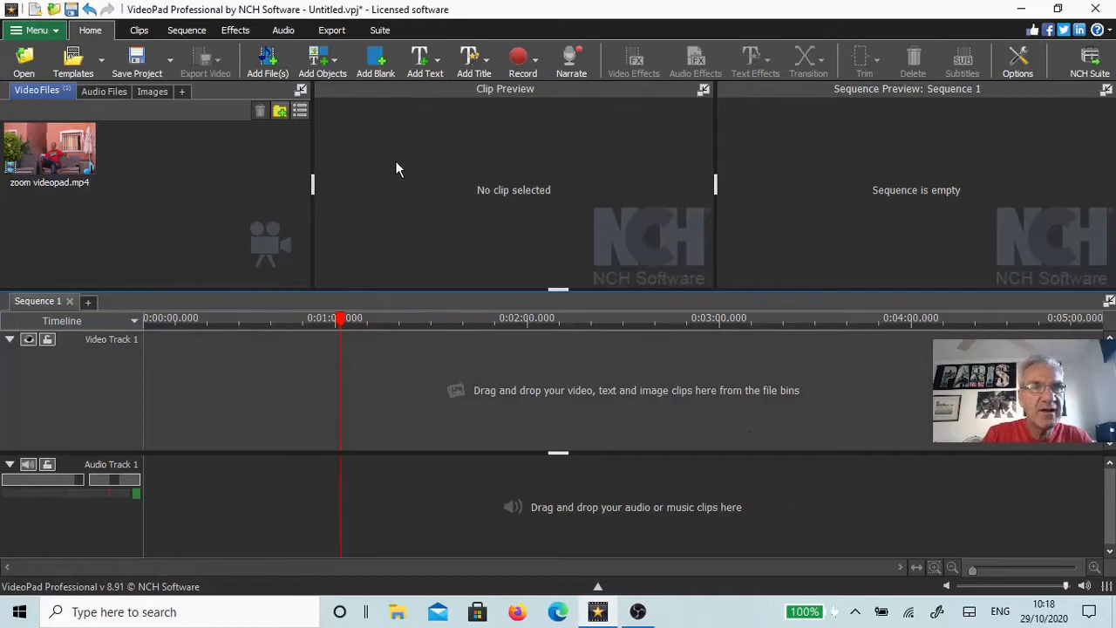
pyautogui.moveTo(141, 181)
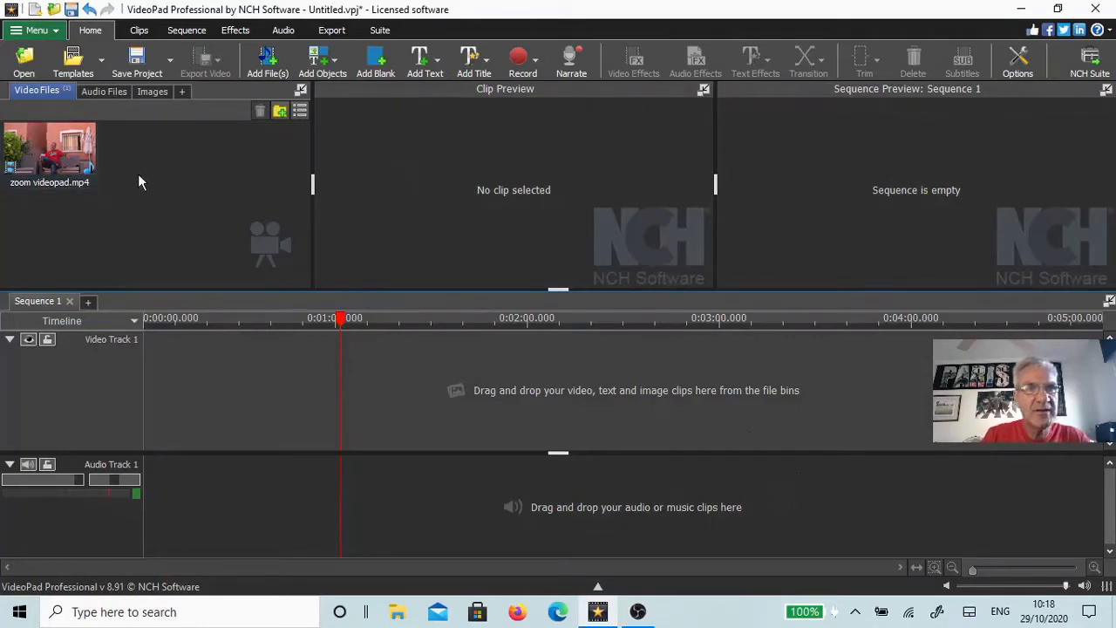
pyautogui.moveTo(48, 144)
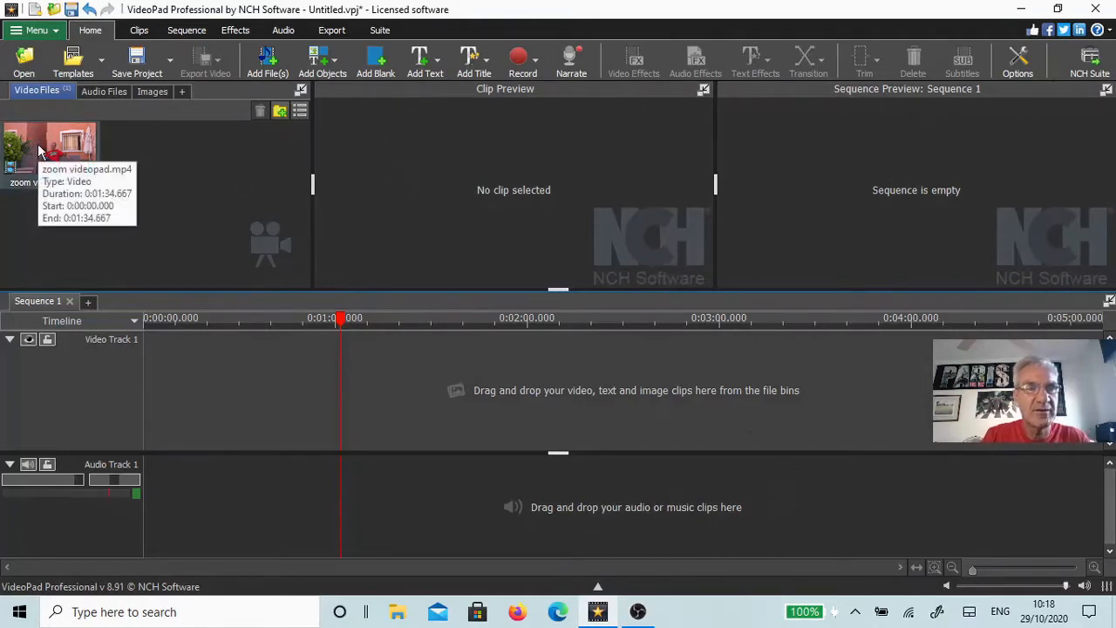
# Place zoom videopad.mp4 on Video Track 1, scrub to about 45 s and pop out the Sequence Preview.
pyautogui.moveTo(48, 152); pyautogui.dragTo(242, 390)
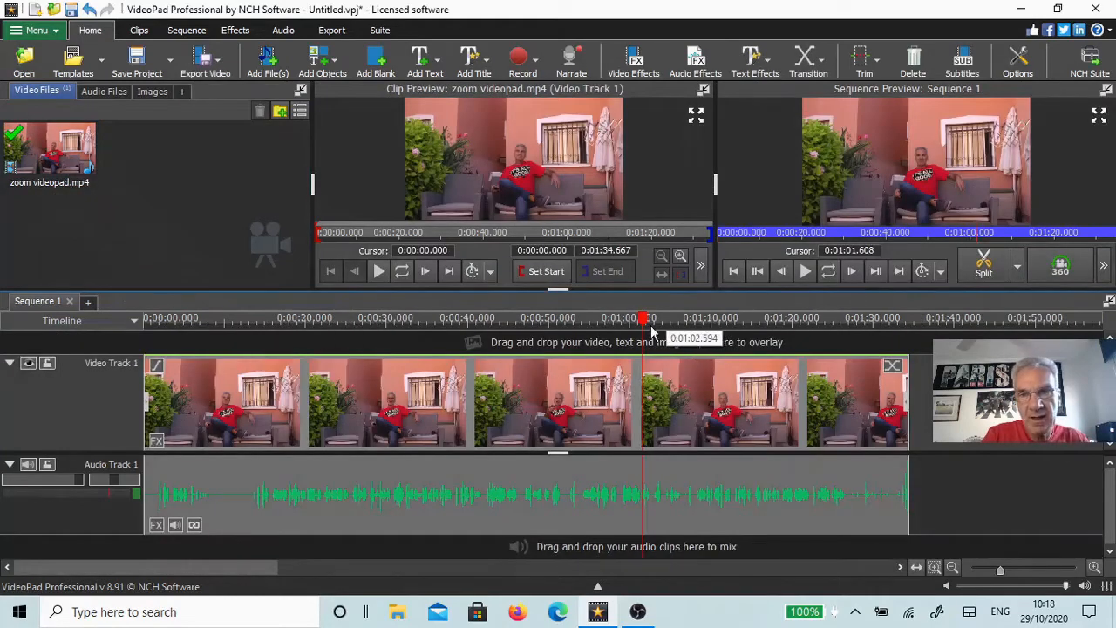
pyautogui.moveTo(646, 319); pyautogui.dragTo(210, 318)
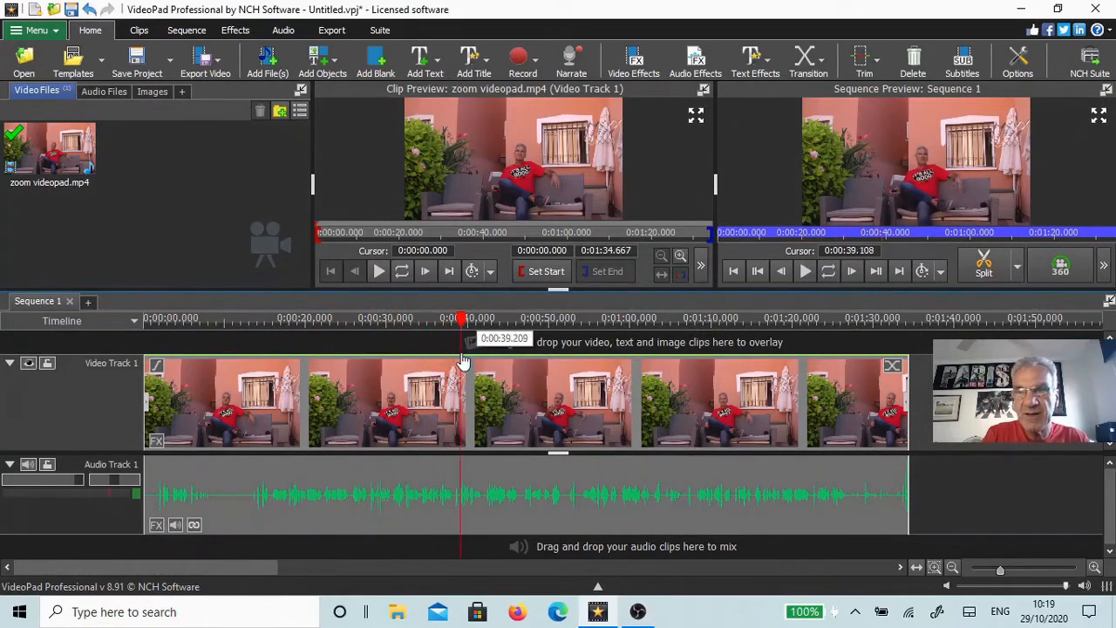
pyautogui.moveTo(463, 339); pyautogui.dragTo(510, 339)
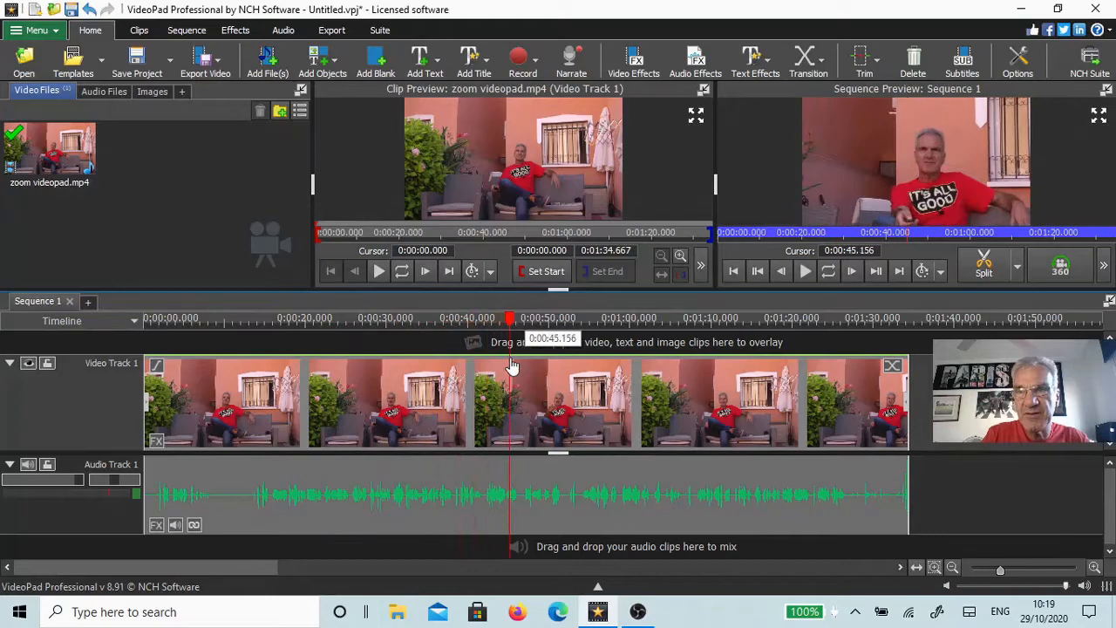
pyautogui.click(551, 318)
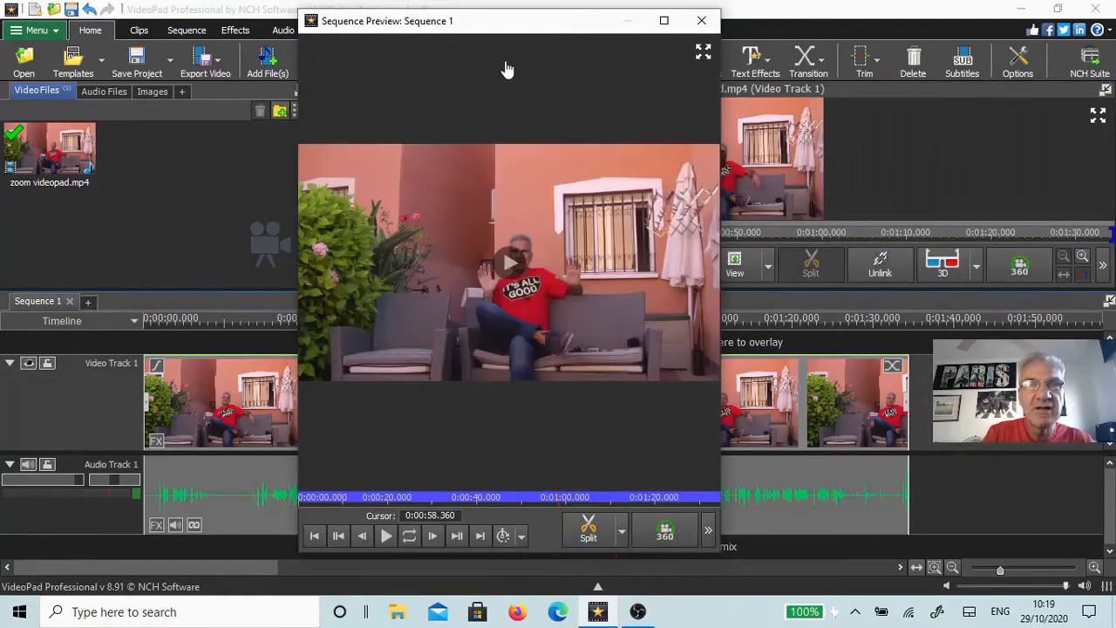
# Move the preview window aside and split the clip at the playhead, around 1:01.635.
pyautogui.moveTo(508, 21); pyautogui.dragTo(593, 38)
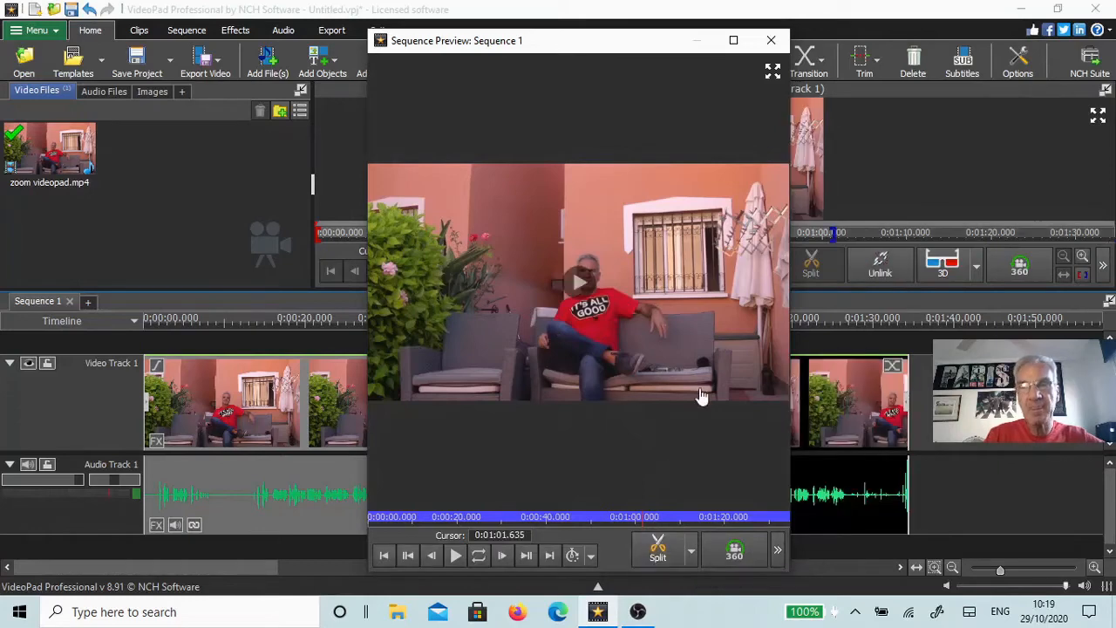
pyautogui.click(771, 40)
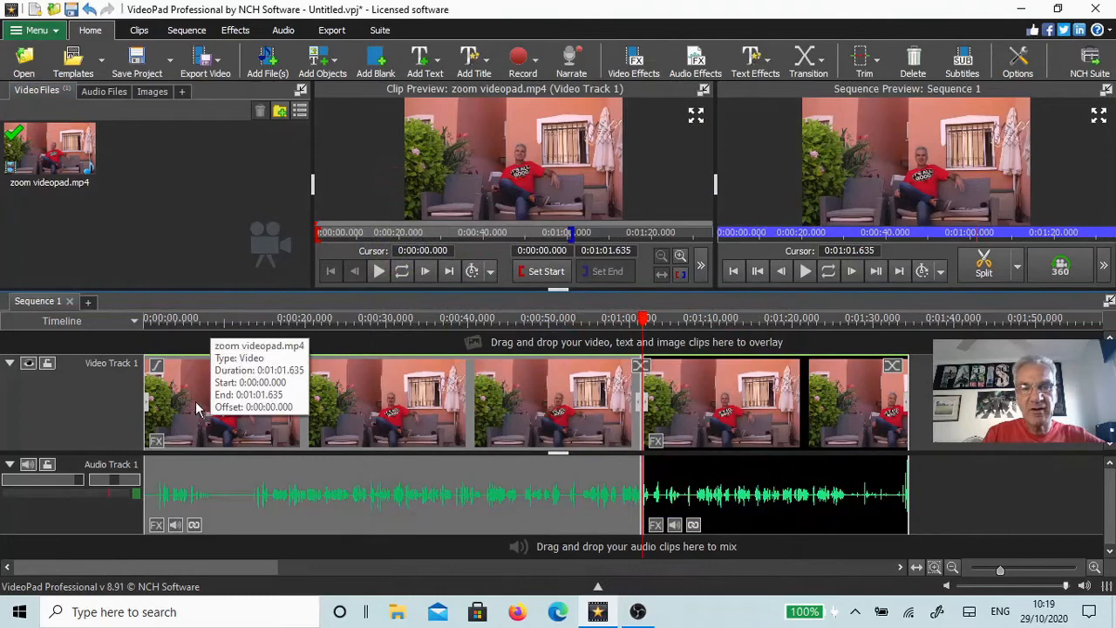
pyautogui.moveTo(558, 409)
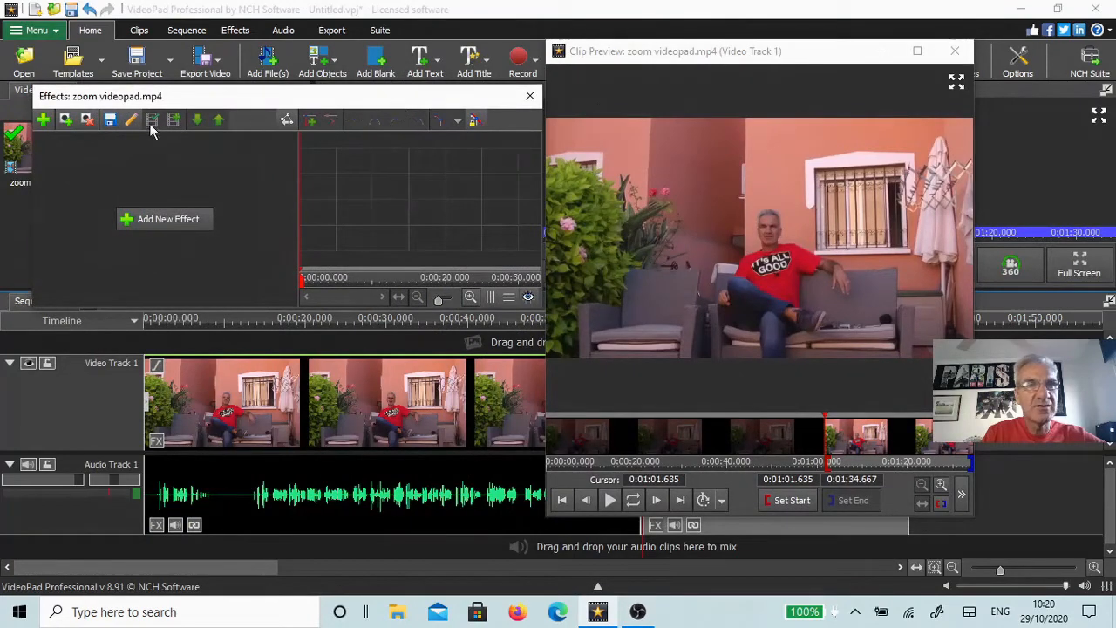
pyautogui.moveTo(43, 120)
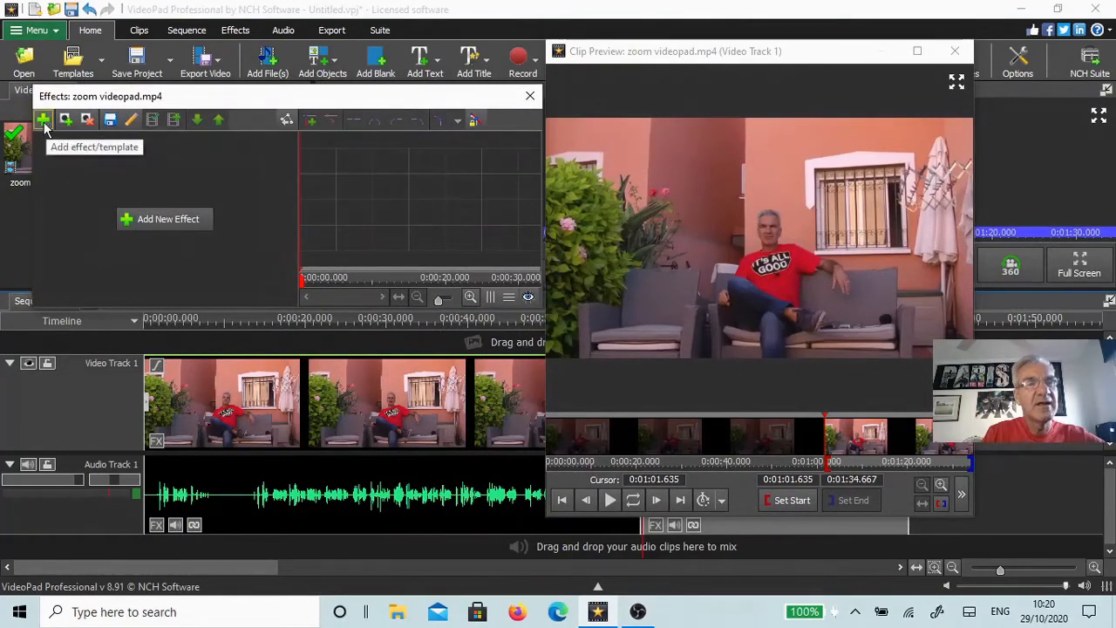
# Add the Zoom effect from the effects gallery to the second clip section.
pyautogui.click(43, 119)
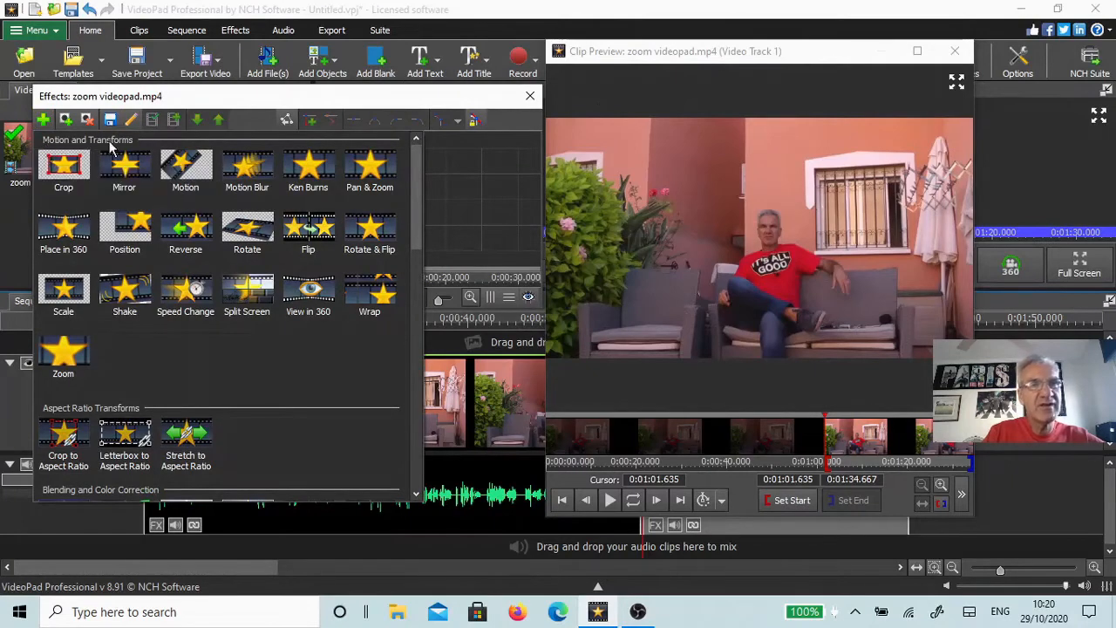
pyautogui.moveTo(63, 353)
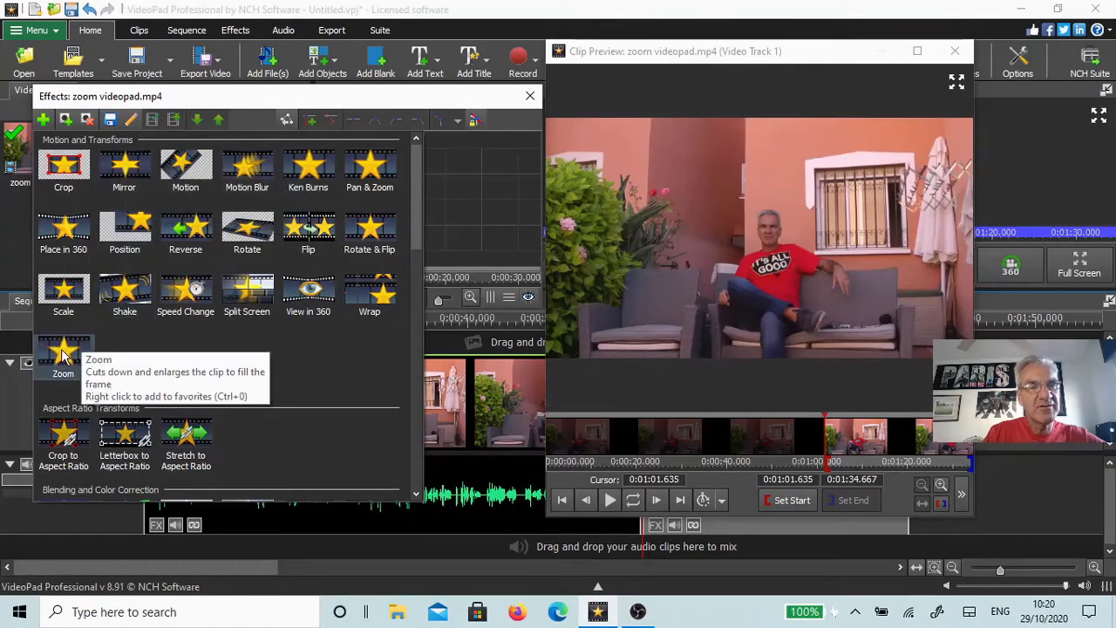
pyautogui.click(63, 349)
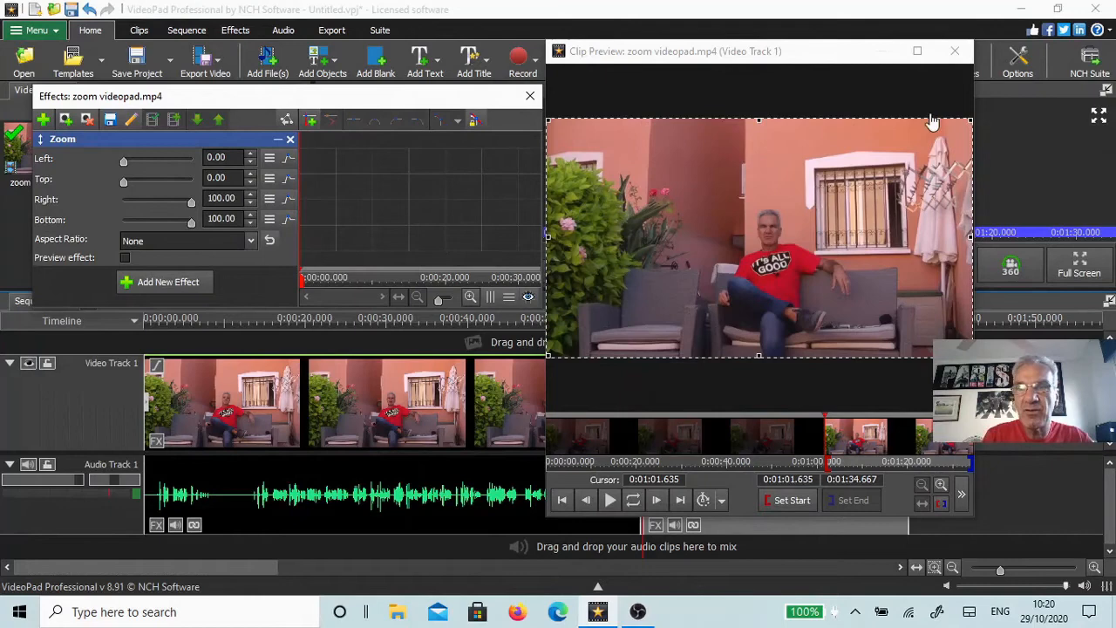
pyautogui.moveTo(754, 379)
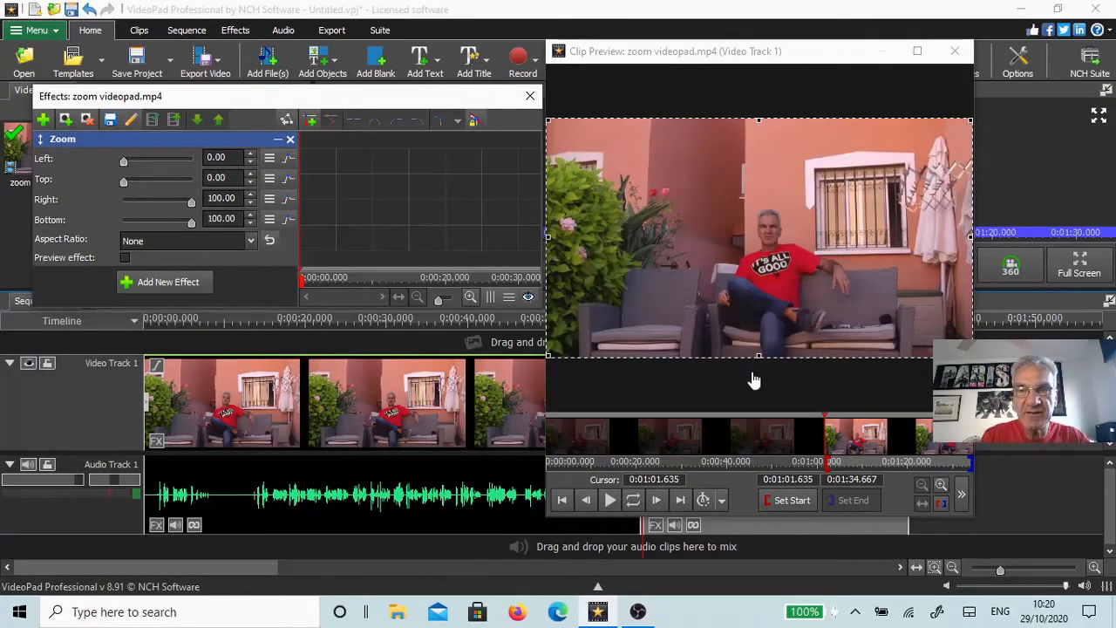
pyautogui.moveTo(720, 155)
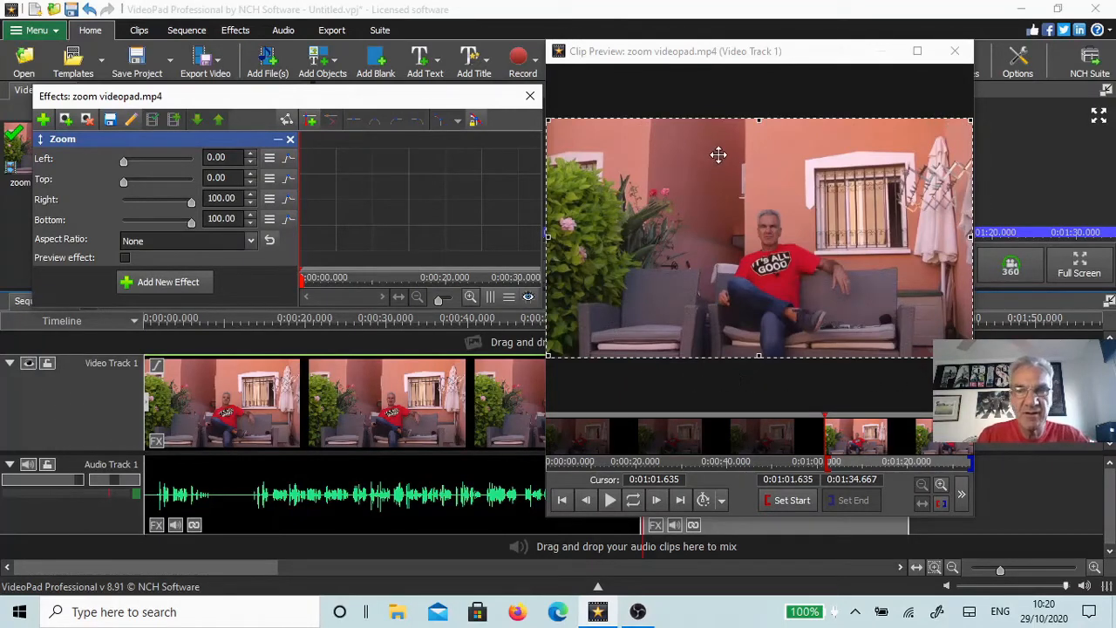
# Reposition the enlarged clip preview window showing the Zoom effect at full frame.
pyautogui.moveTo(719, 51); pyautogui.dragTo(853, 42)
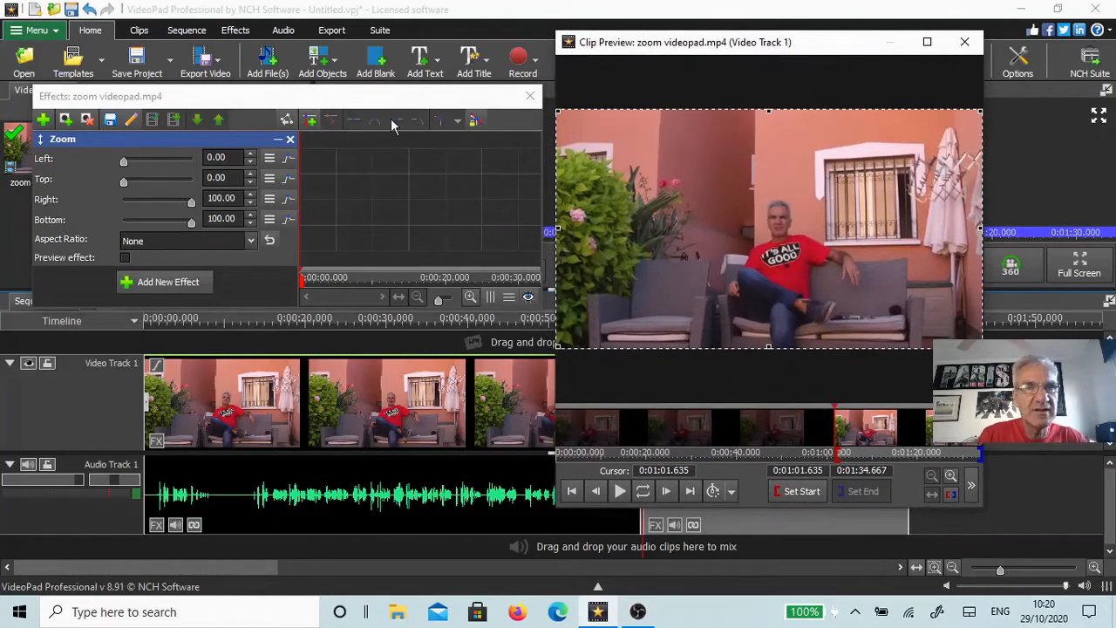
pyautogui.moveTo(157, 155)
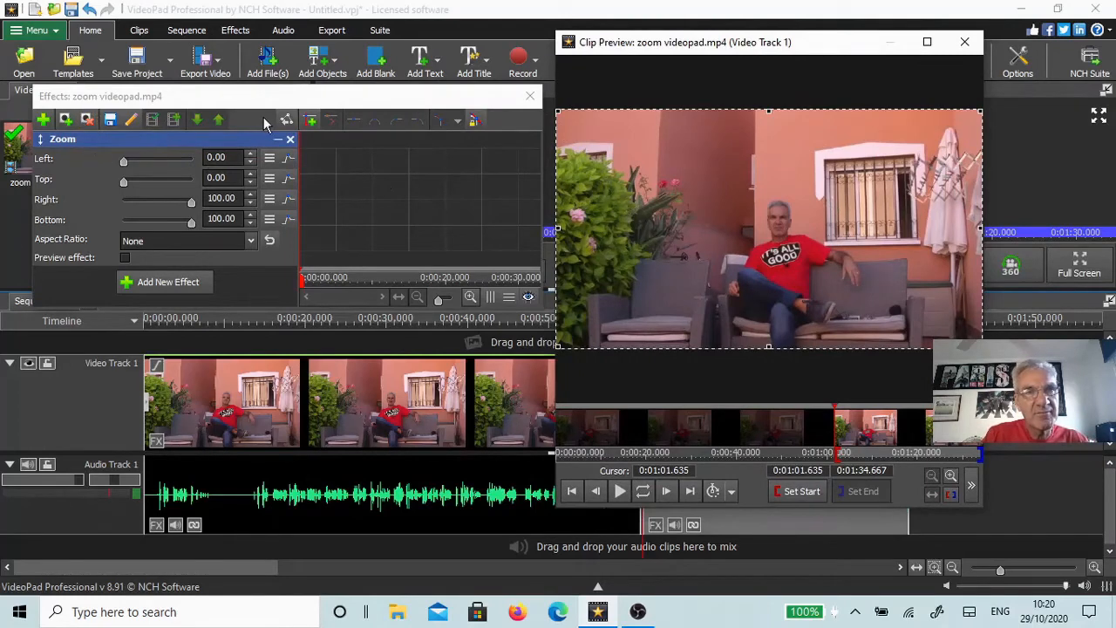
pyautogui.moveTo(331, 128)
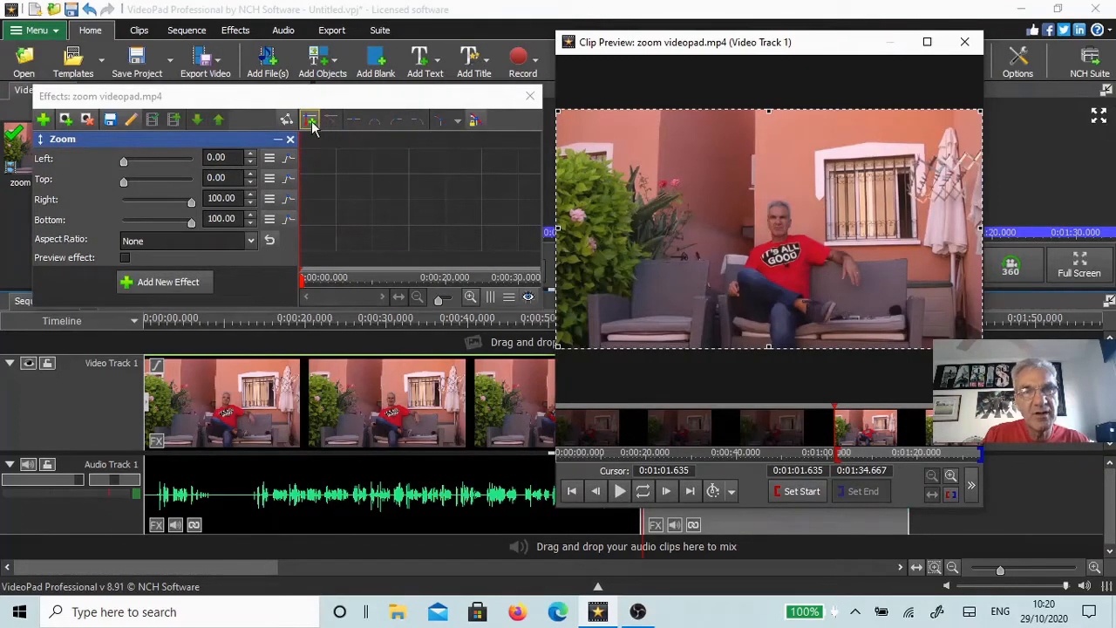
pyautogui.moveTo(309, 119)
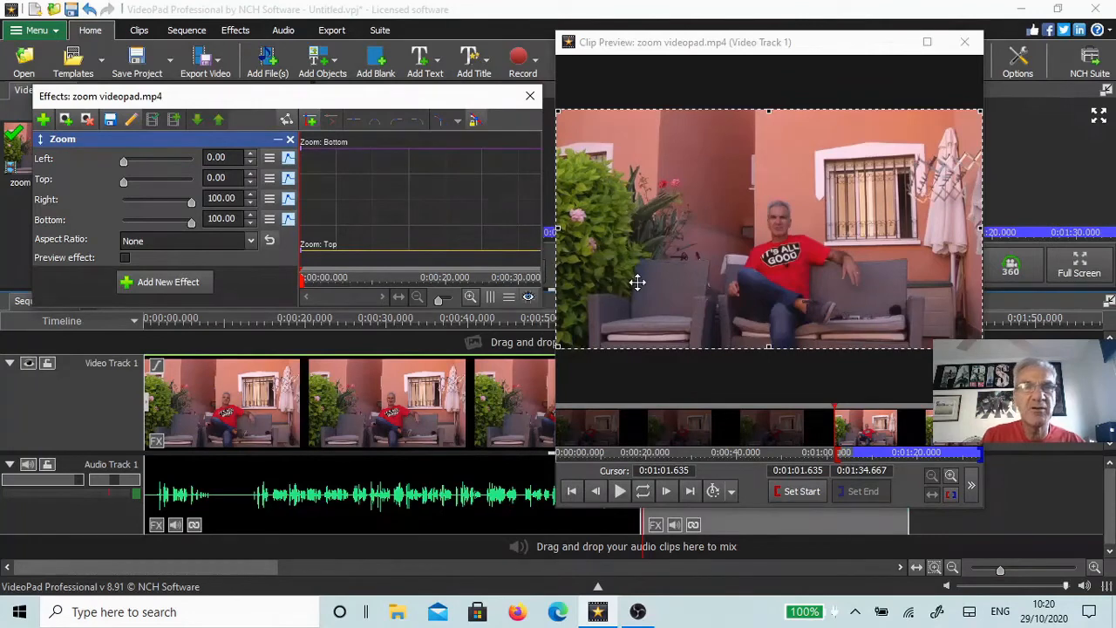
pyautogui.moveTo(698, 296)
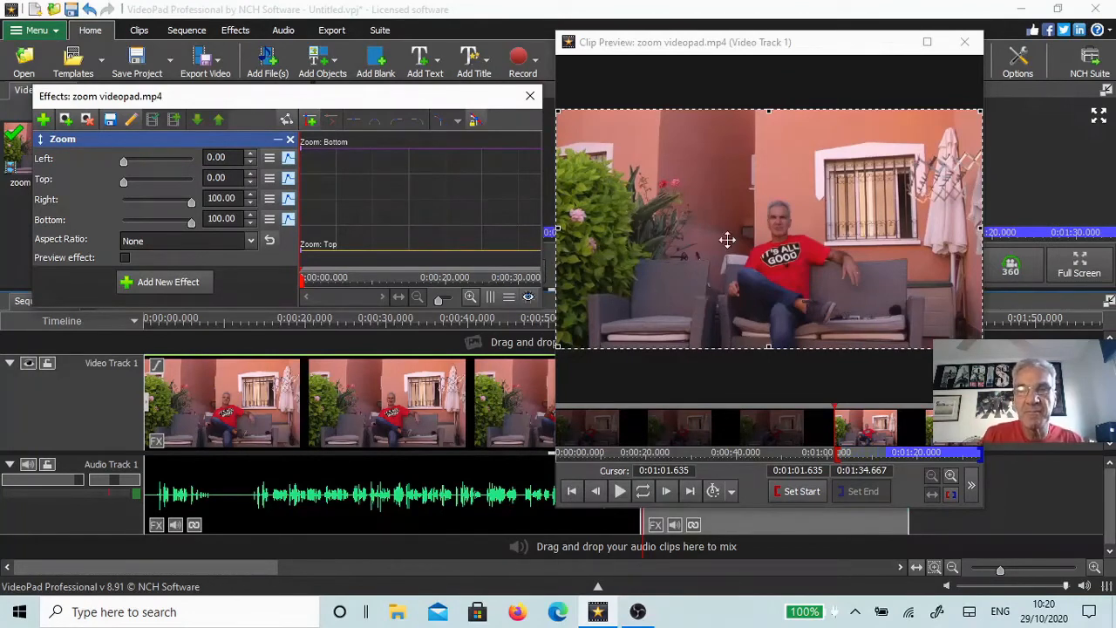
pyautogui.moveTo(618, 490)
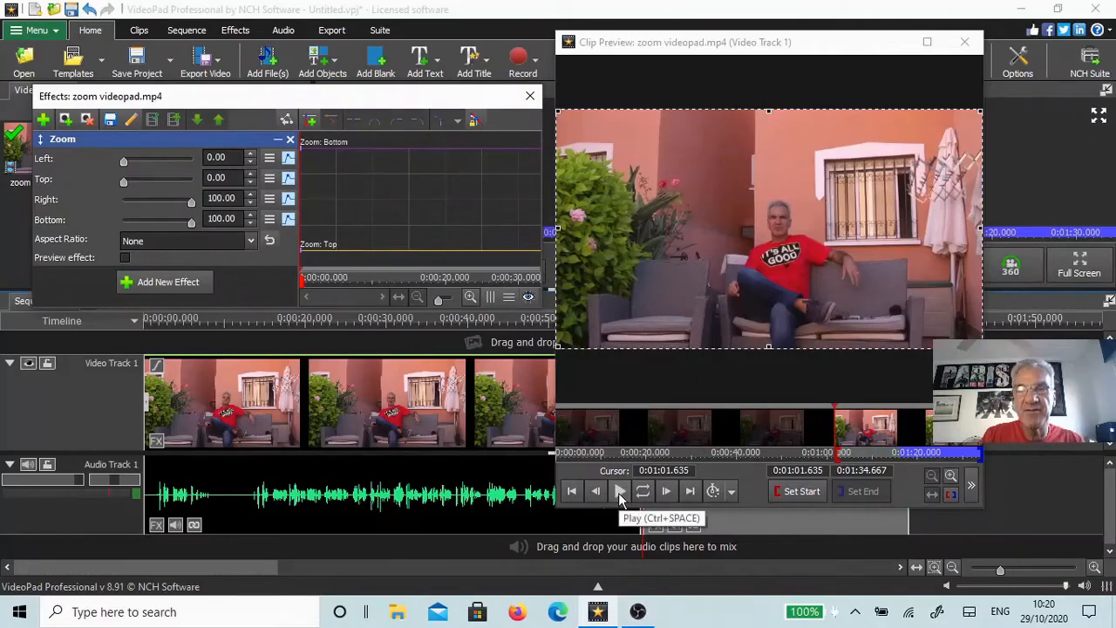
# Play the second clip and pause at about 0:01:11.394 where the zoom should land.
pyautogui.click(619, 491)
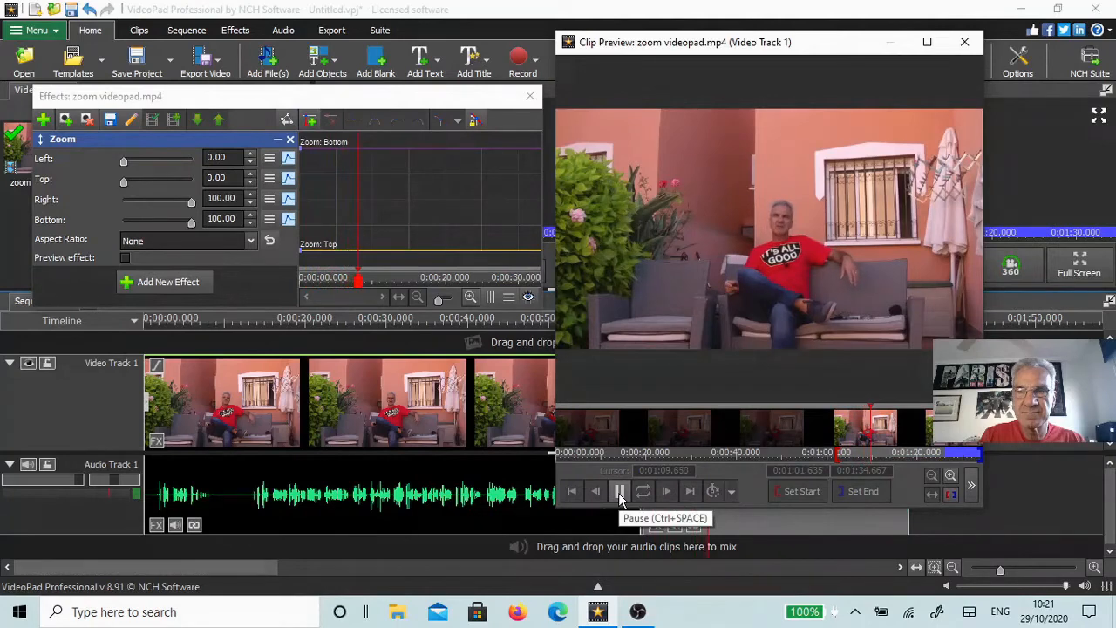
pyautogui.click(619, 491)
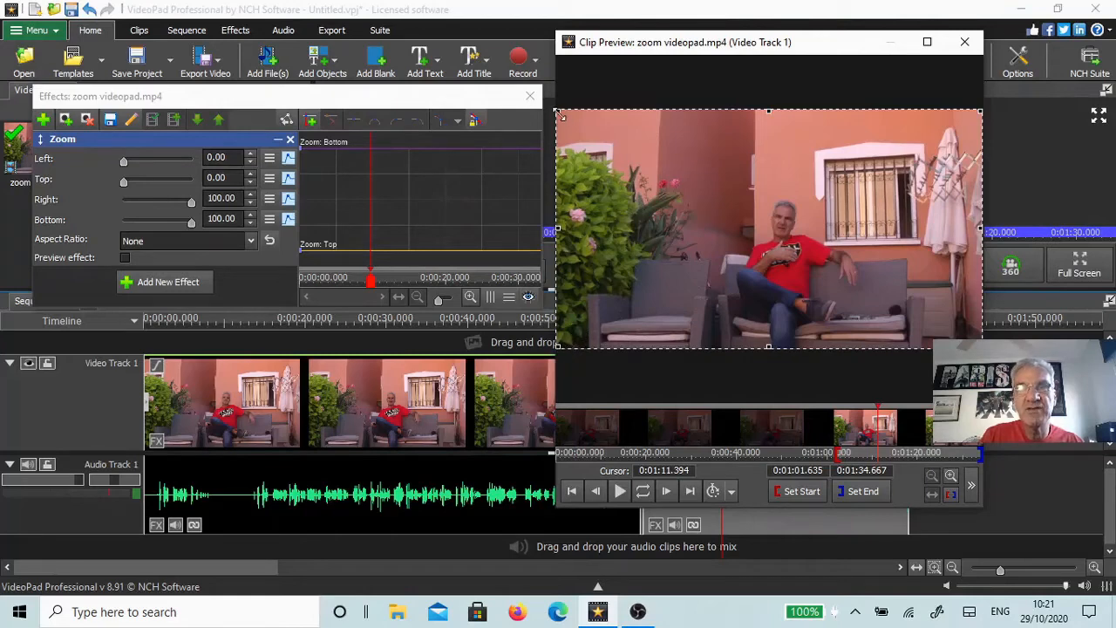
# Shrink the Zoom crop rectangle around the speaker to bounds near 34.23, 29.93, 75.33, 81.29.
pyautogui.moveTo(557, 112); pyautogui.dragTo(598, 144)
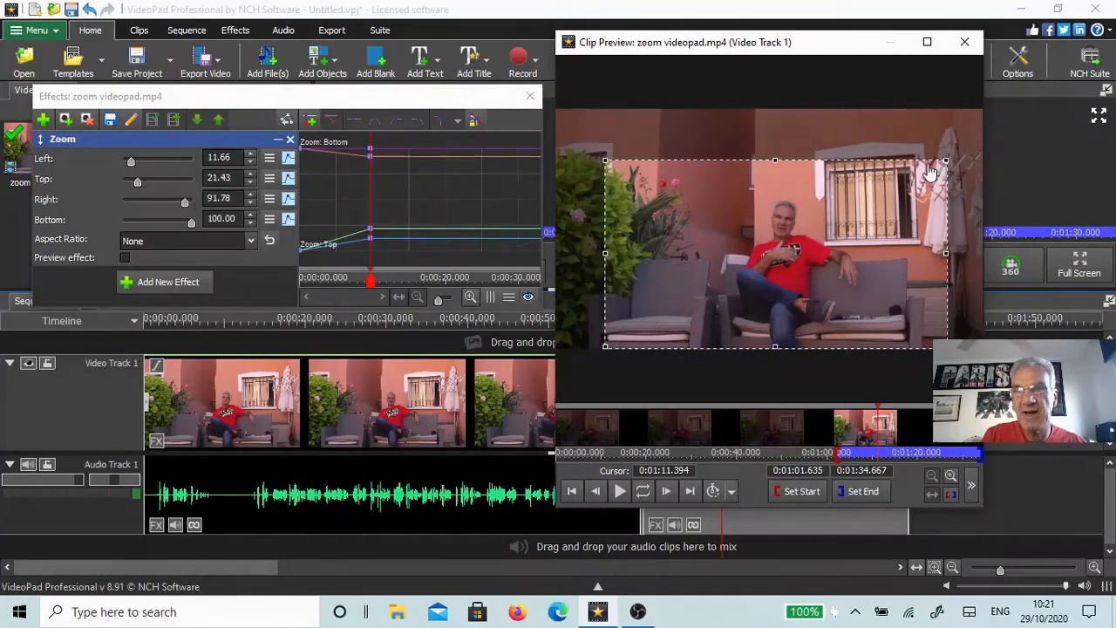
pyautogui.moveTo(947, 160); pyautogui.dragTo(888, 172)
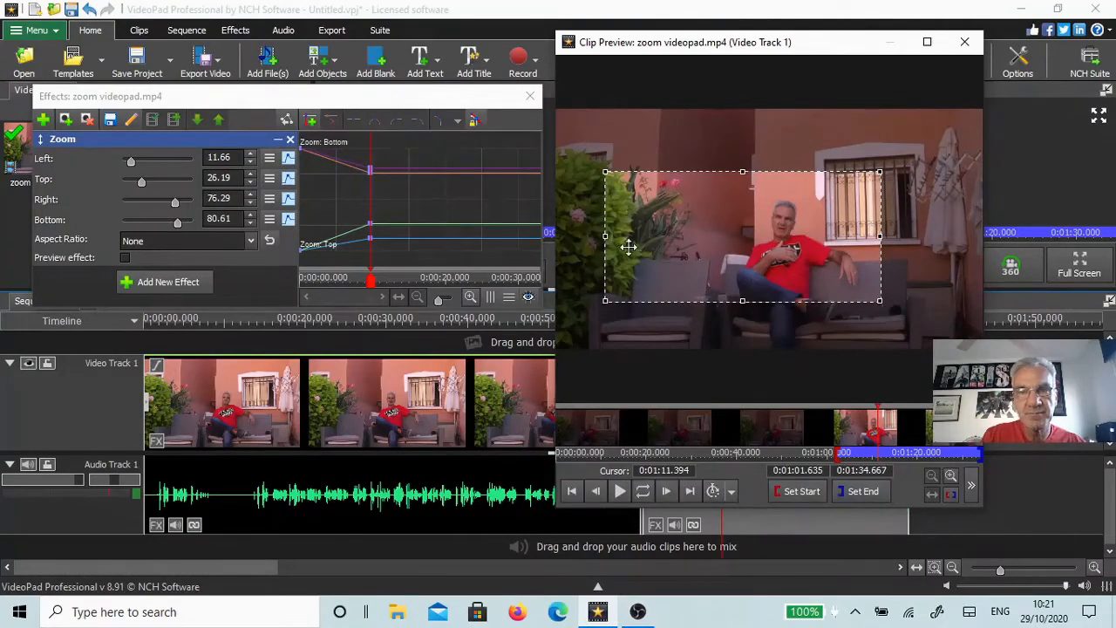
pyautogui.moveTo(630, 236); pyautogui.dragTo(667, 245)
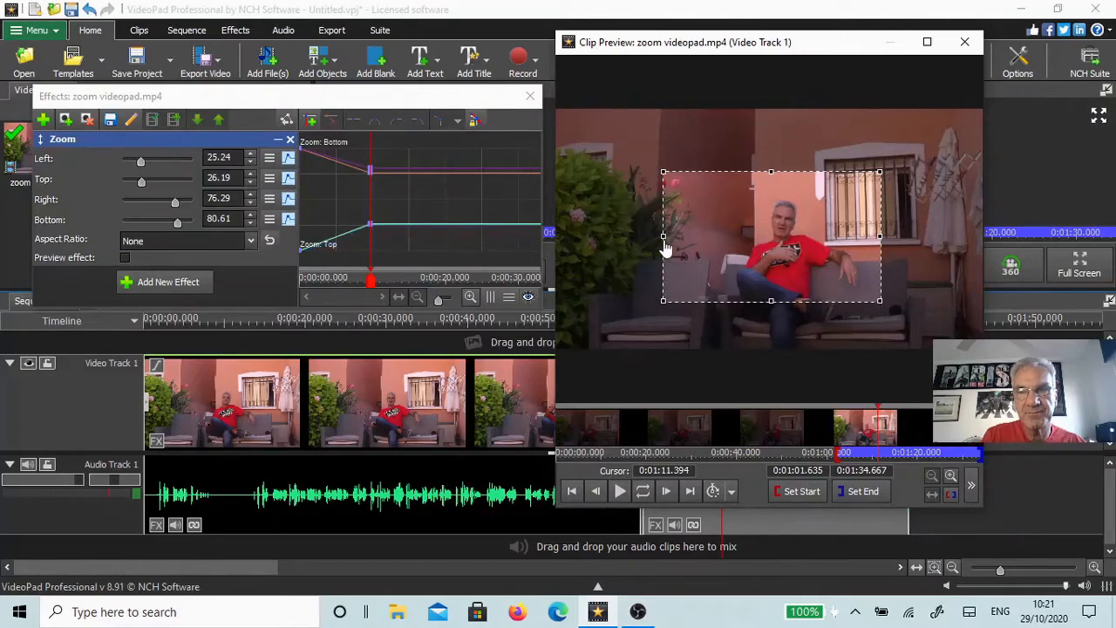
pyautogui.moveTo(663, 235); pyautogui.dragTo(707, 235)
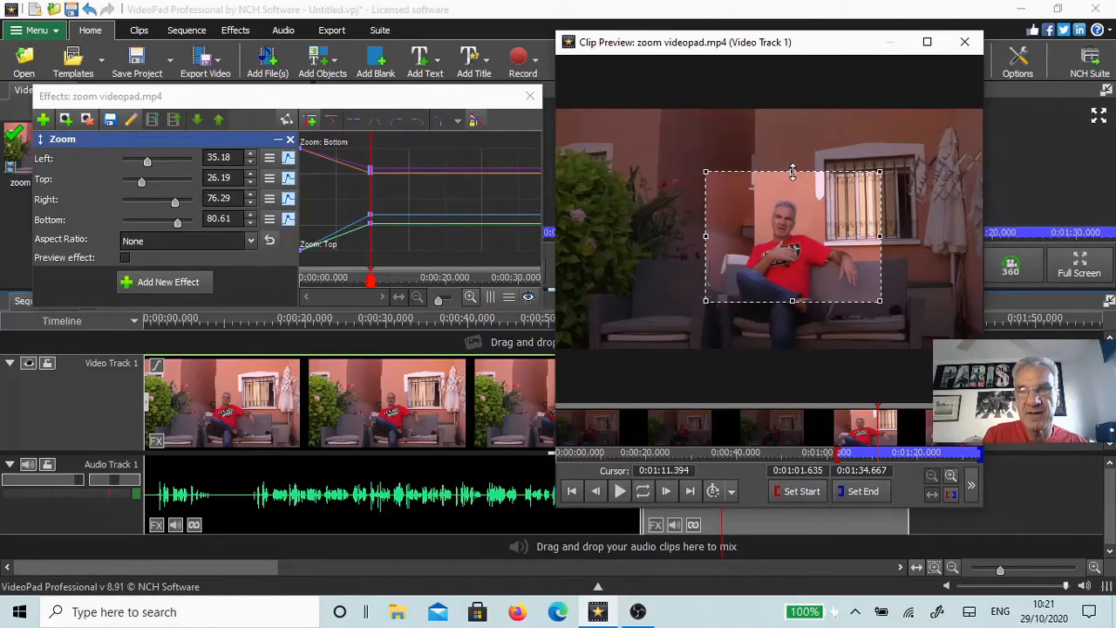
pyautogui.moveTo(793, 170); pyautogui.dragTo(793, 179)
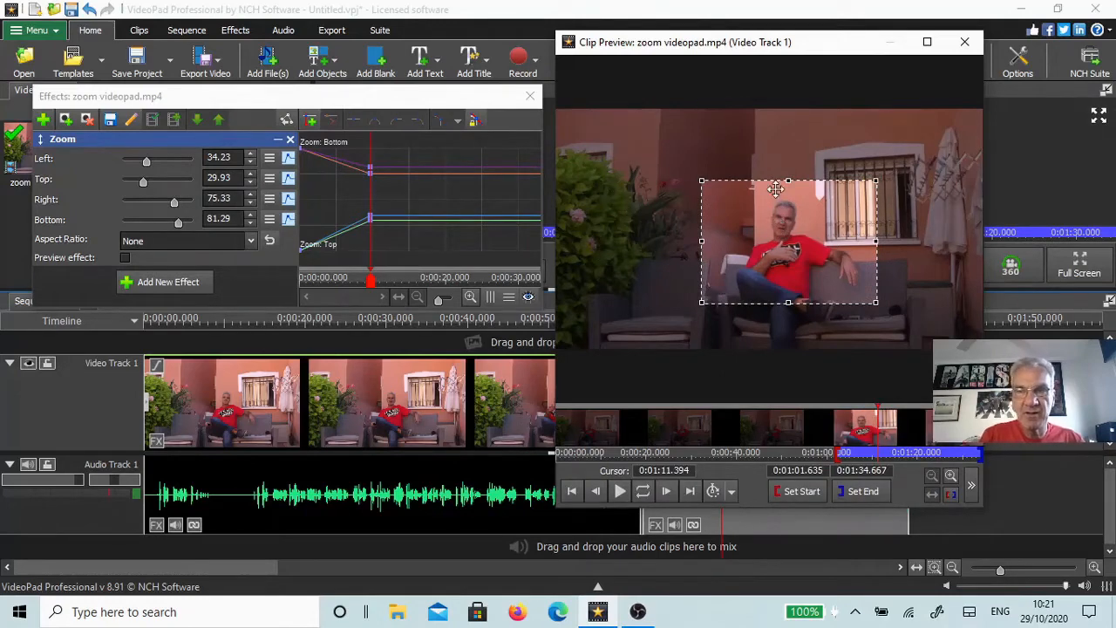
pyautogui.moveTo(867, 273)
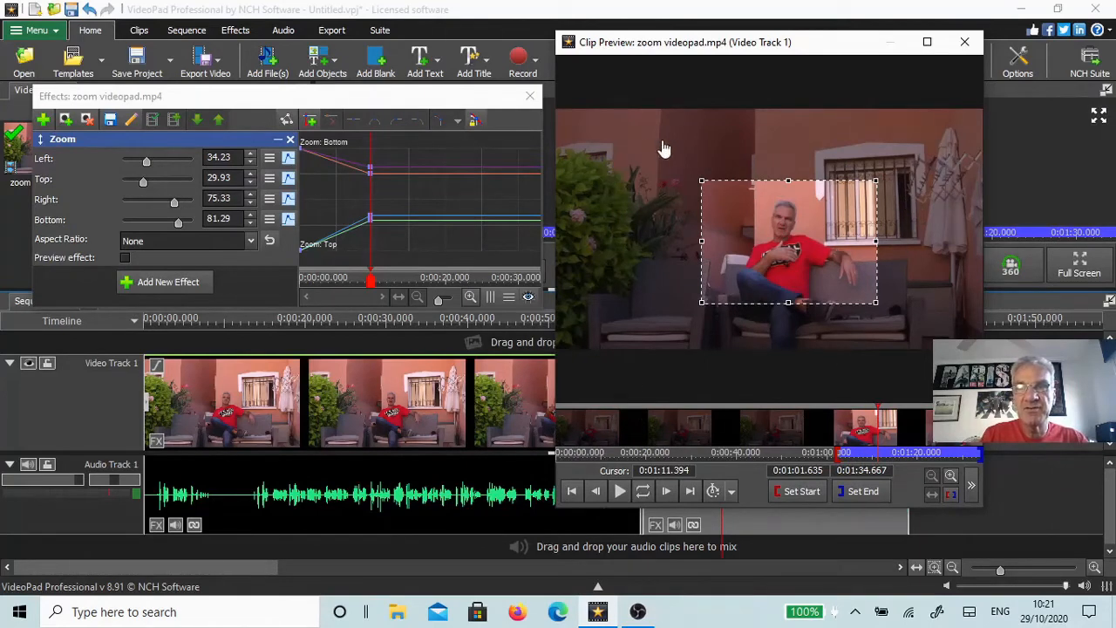
pyautogui.moveTo(873, 205)
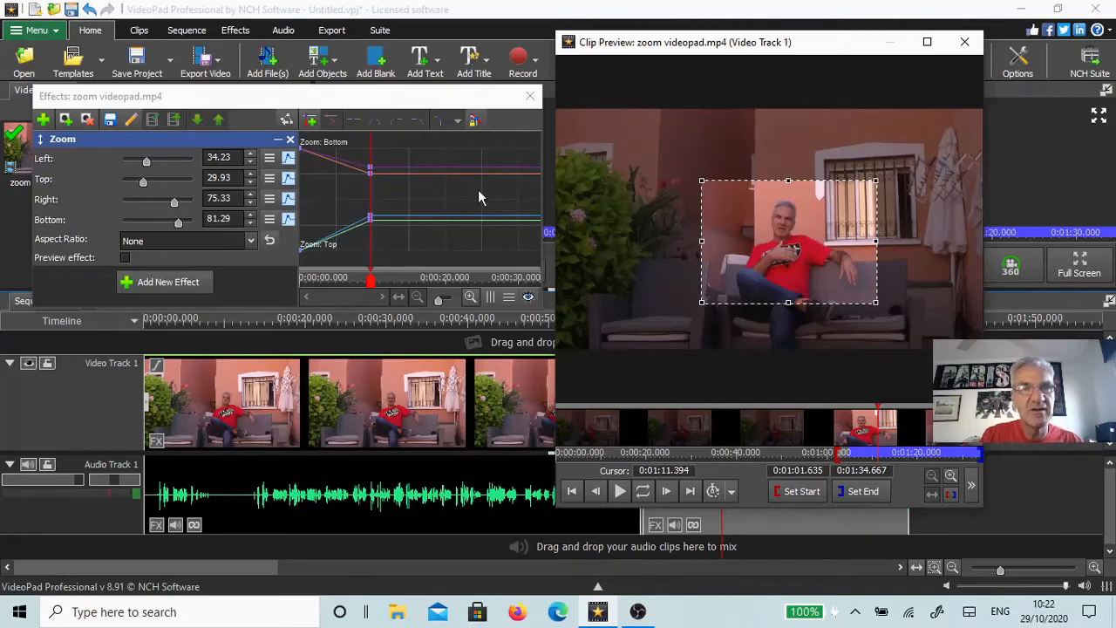
pyautogui.moveTo(310, 120)
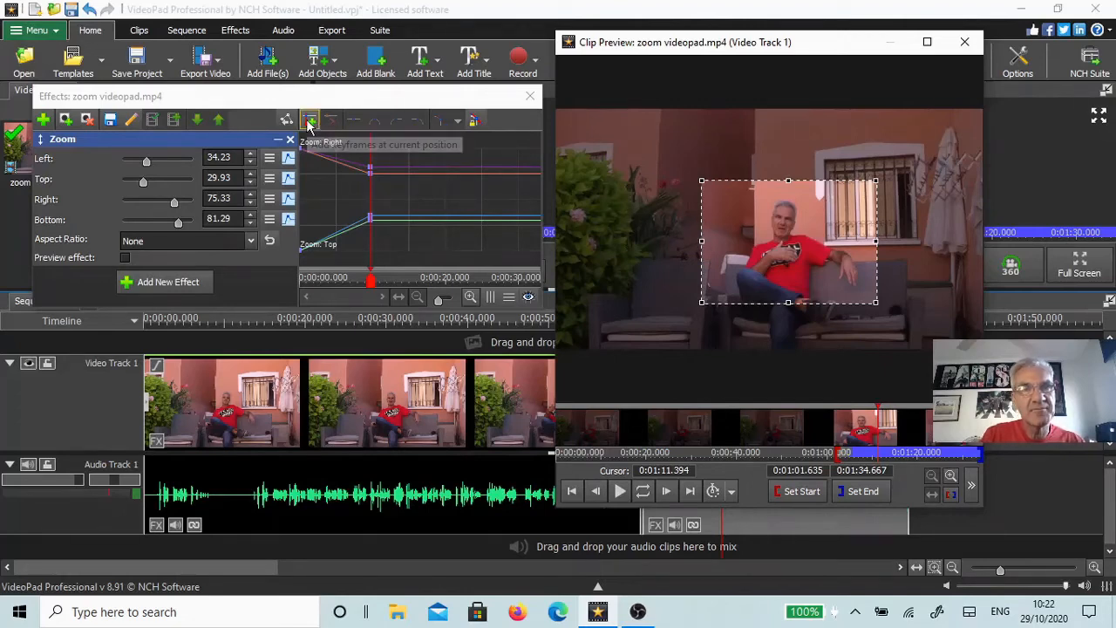
pyautogui.moveTo(310, 120)
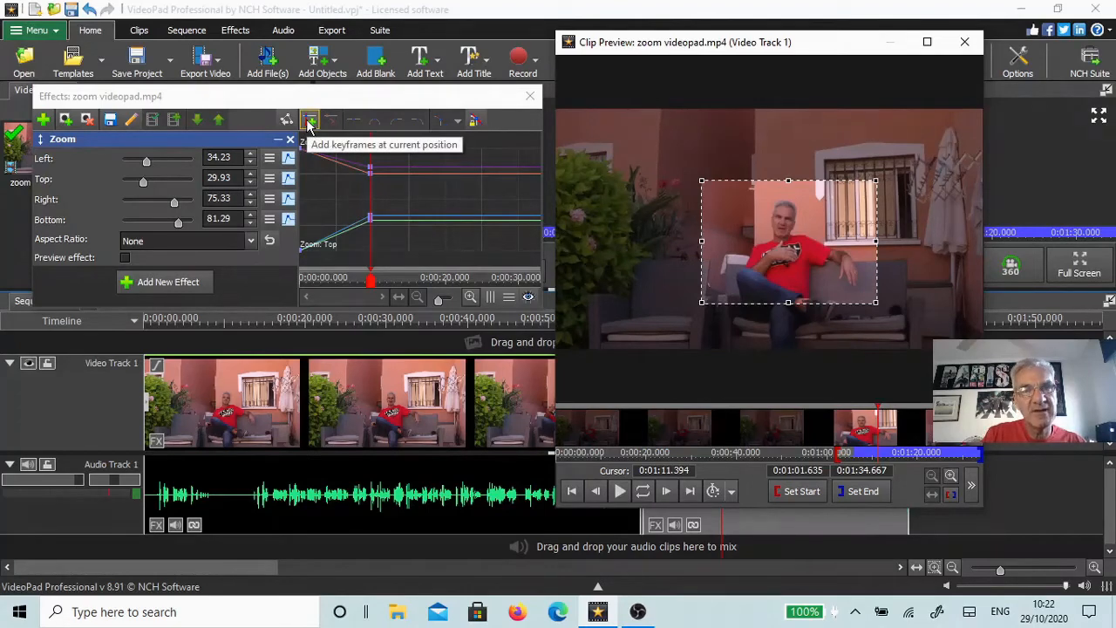
# Add keyframes for the current zoom values and open the Sequence Preview in its own window.
pyautogui.click(310, 120)
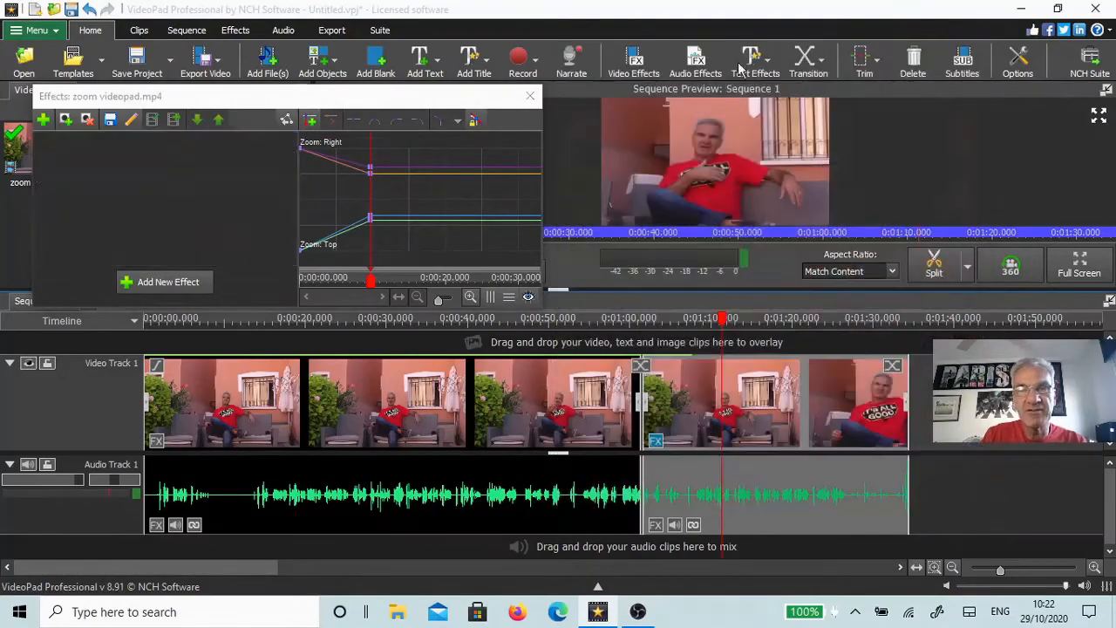
pyautogui.click(530, 96)
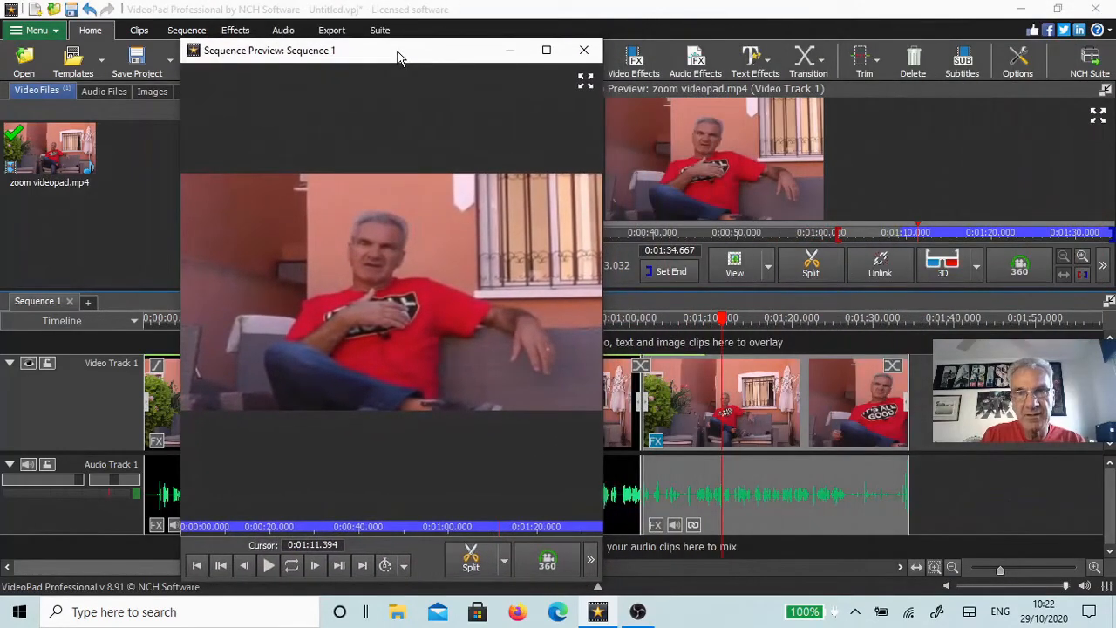
pyautogui.click(665, 317)
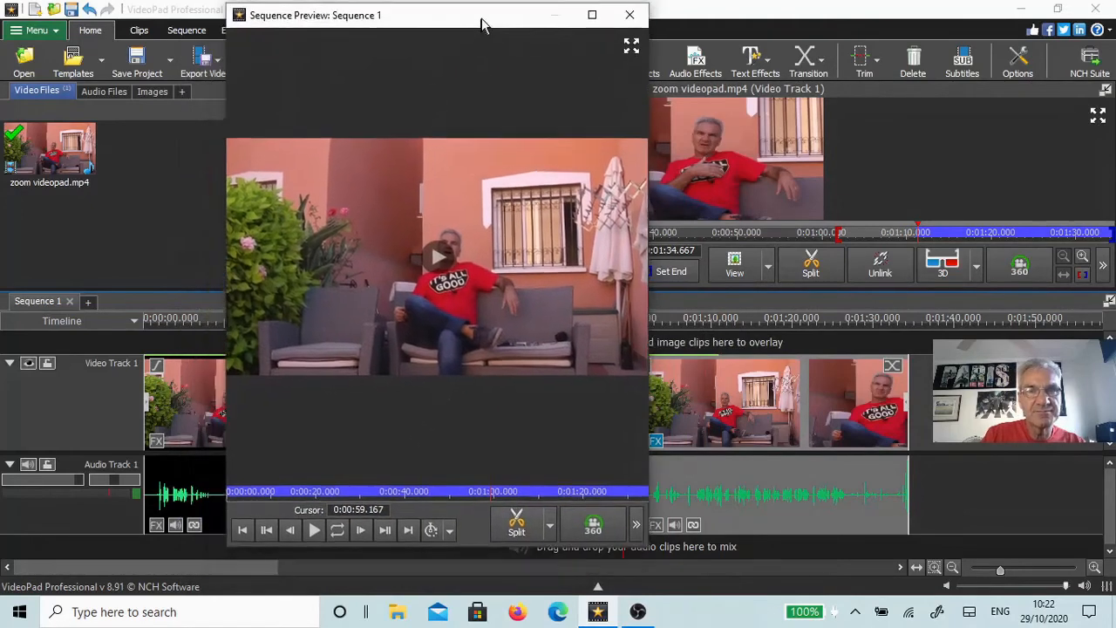
pyautogui.click(313, 529)
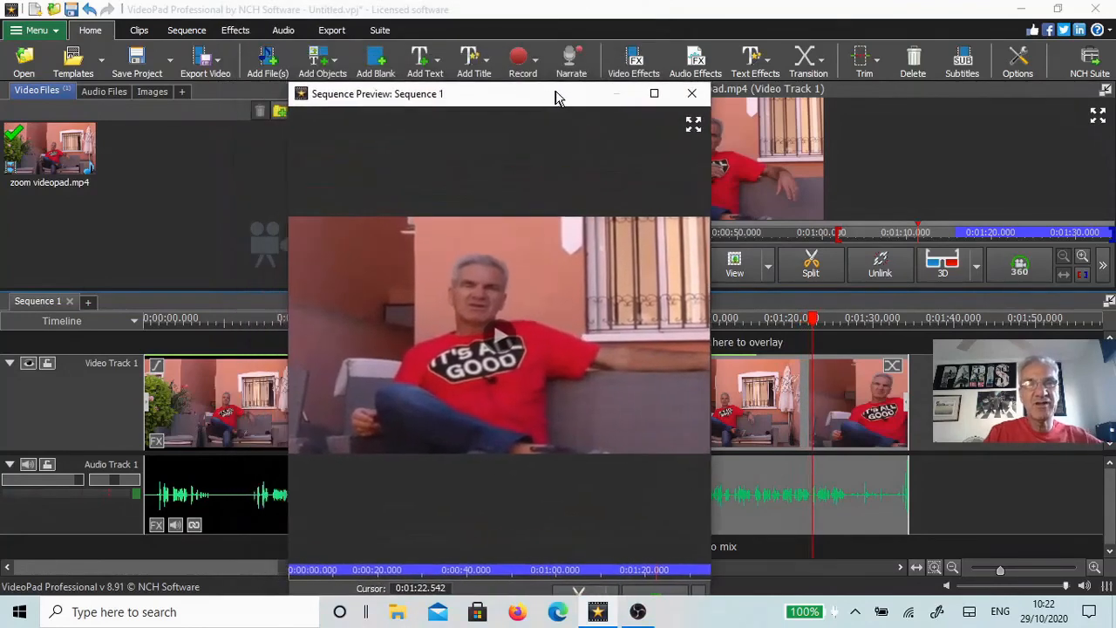
pyautogui.moveTo(559, 93); pyautogui.dragTo(624, 105)
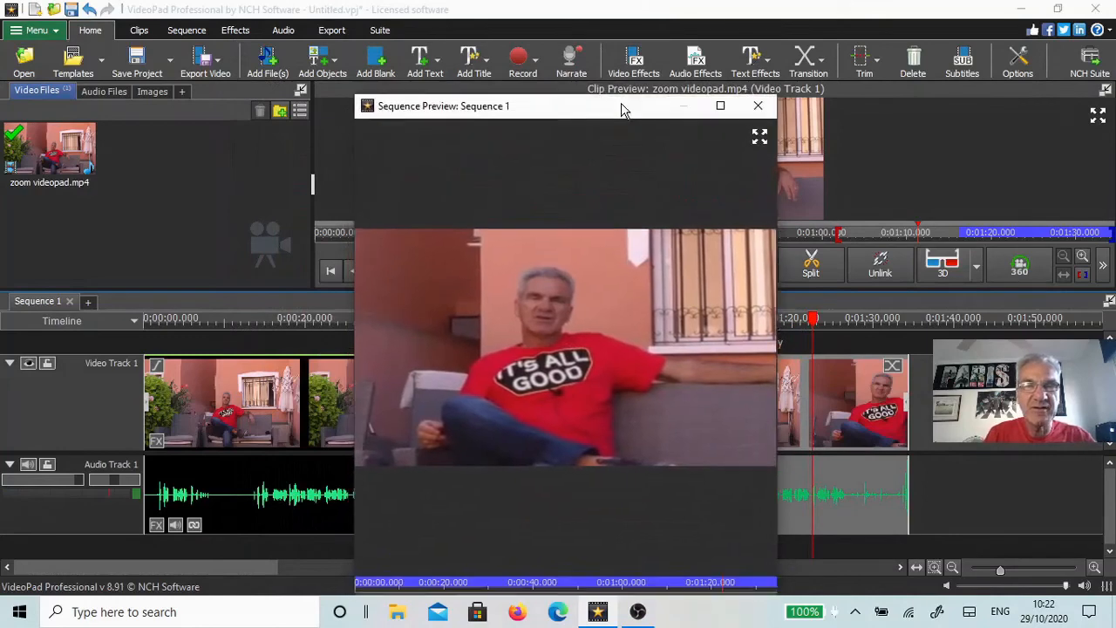